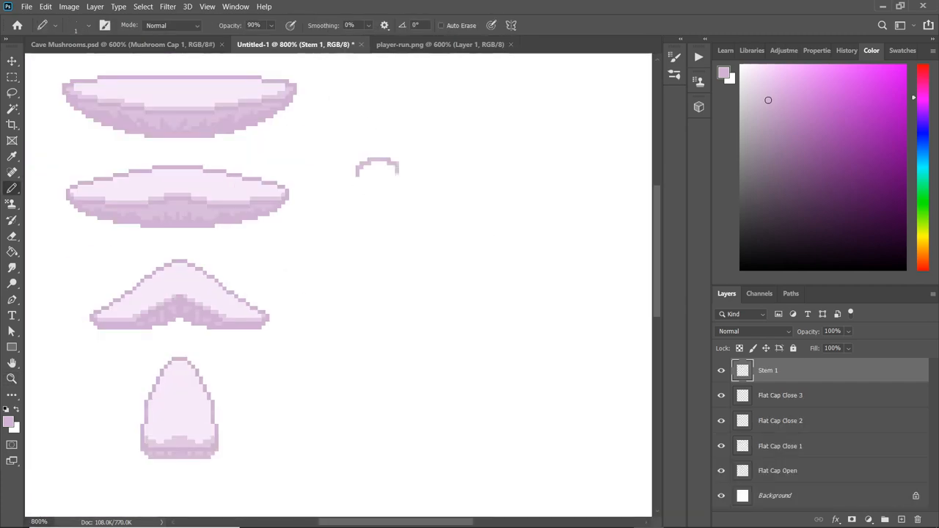
# Step: Paint more pixel strokes for the mushroom cap and stem on Stem 1
pyautogui.moveTo(377, 165); pyautogui.dragTo(411, 397)
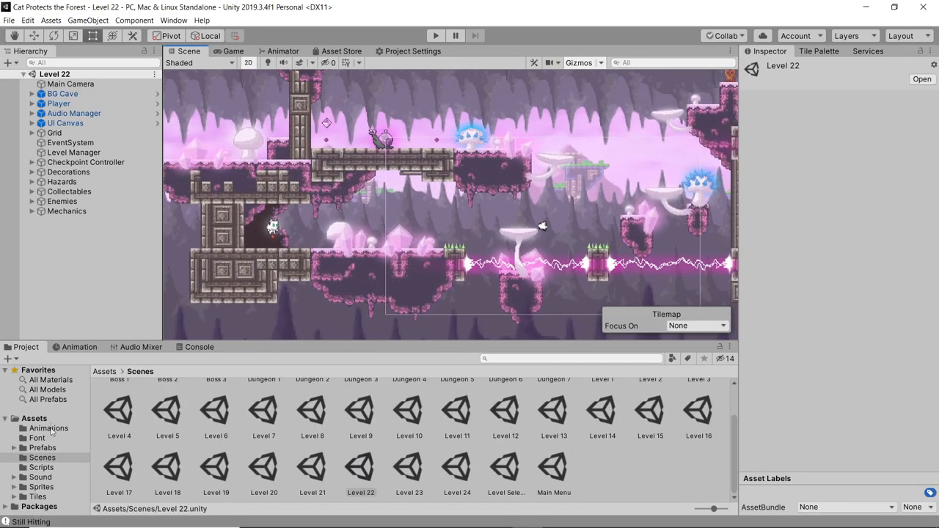
# Step: Open the Flat Mushroom1 prefab from Prefabs > Level Mechanics for editing
pyautogui.click(43, 448)
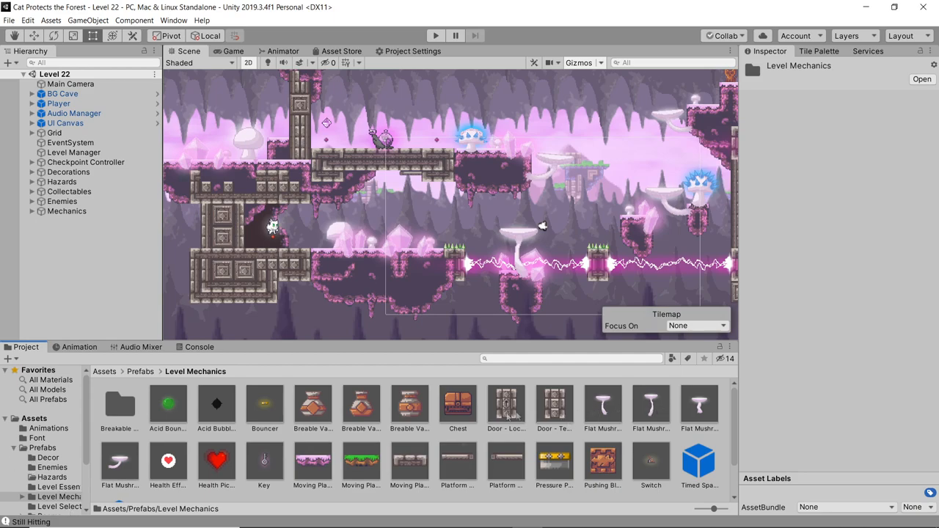
pyautogui.doubleClick(602, 404)
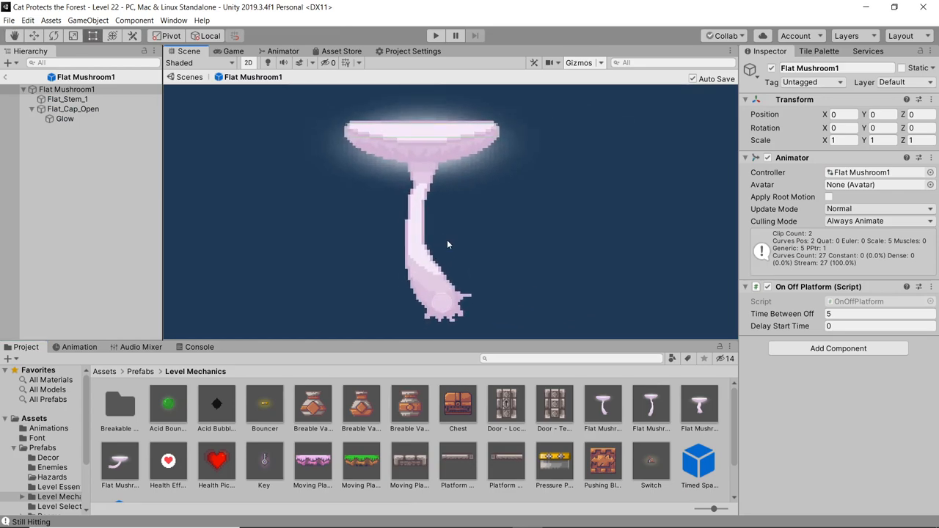
pyautogui.moveTo(490, 160)
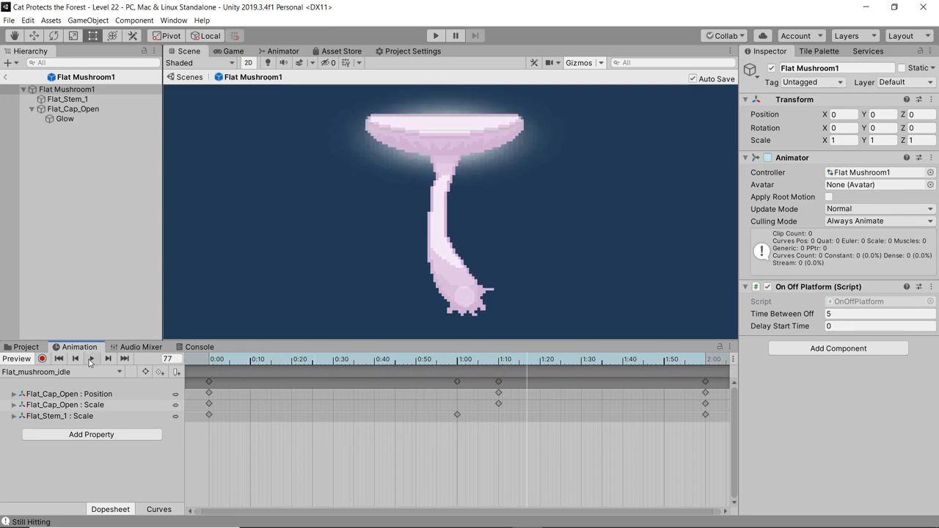
# Step: Inspect the idle→close transition, load Flat_mushroom_close, and return to Scene view
pyautogui.click(283, 50)
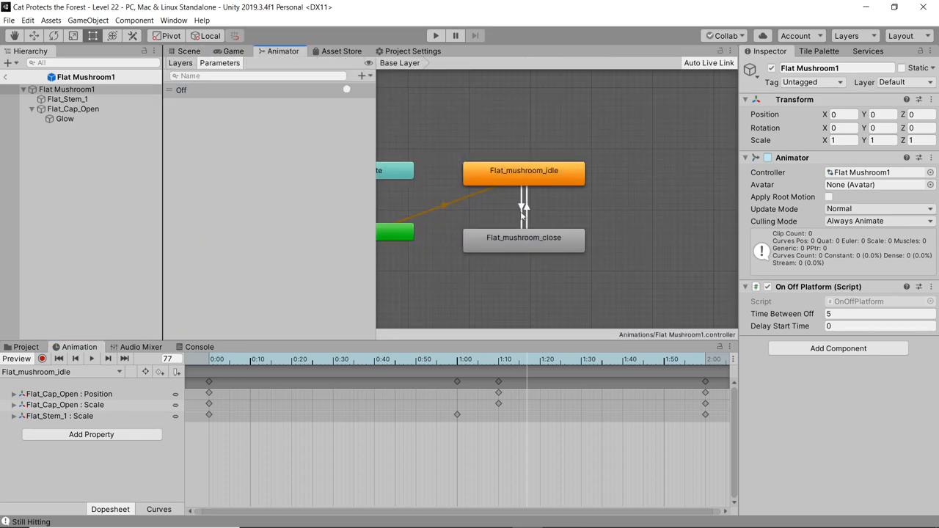
pyautogui.click(524, 205)
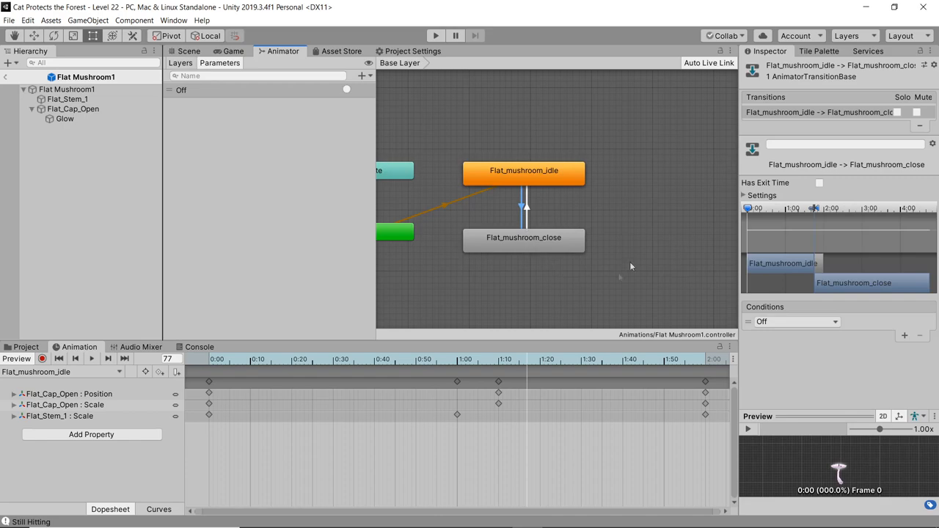
pyautogui.click(523, 237)
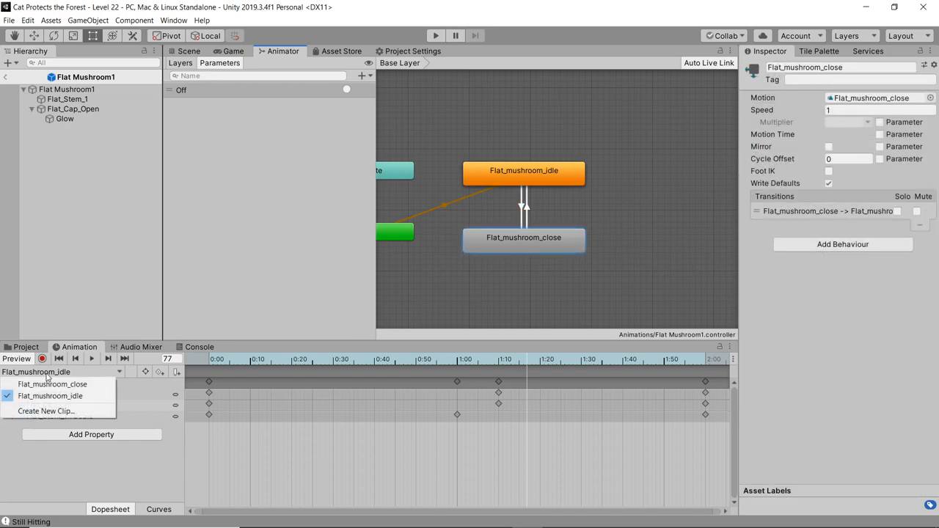
pyautogui.click(52, 383)
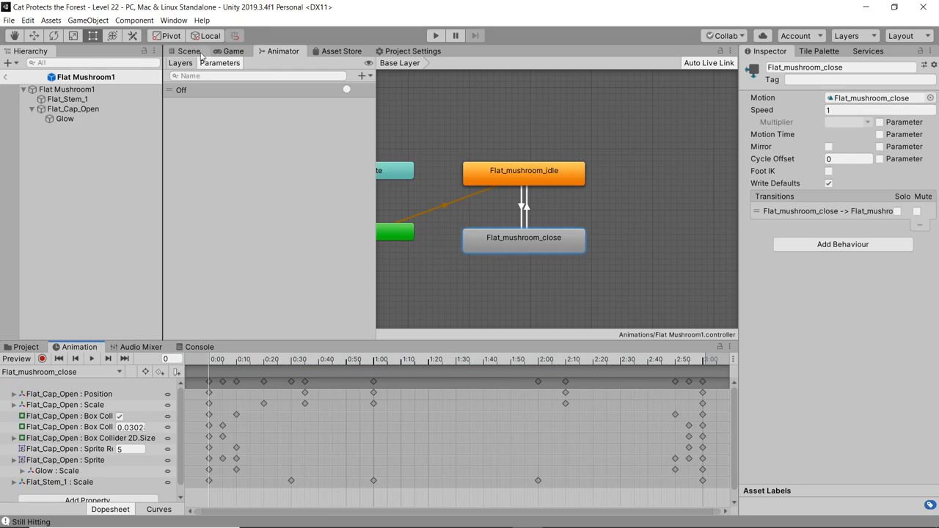
pyautogui.click(189, 51)
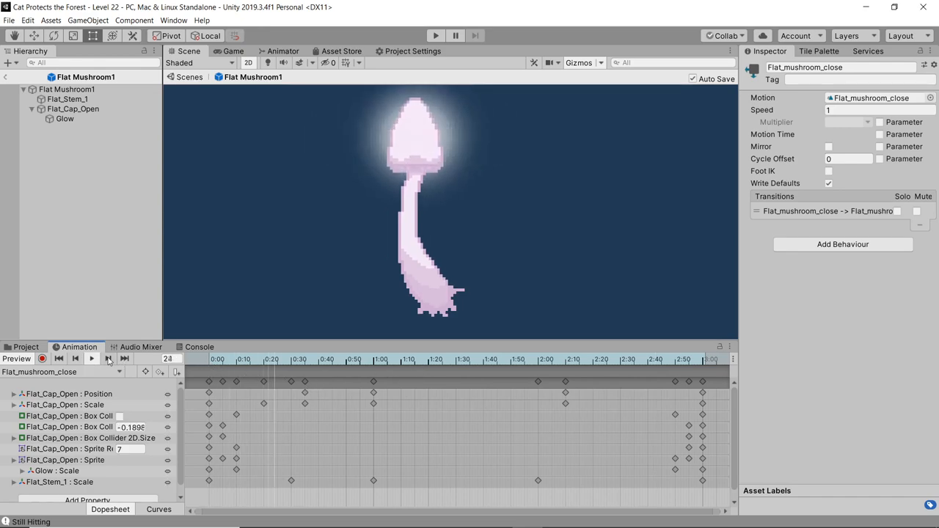
# Step: Preview the Flat_mushroom_close clip and select Flat_Cap_Open in the Hierarchy
pyautogui.click(124, 358)
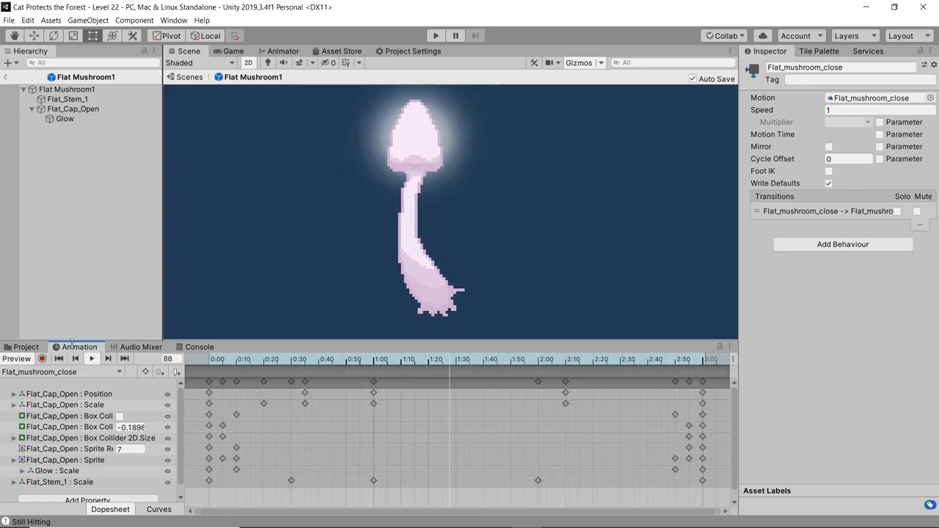
pyautogui.click(73, 109)
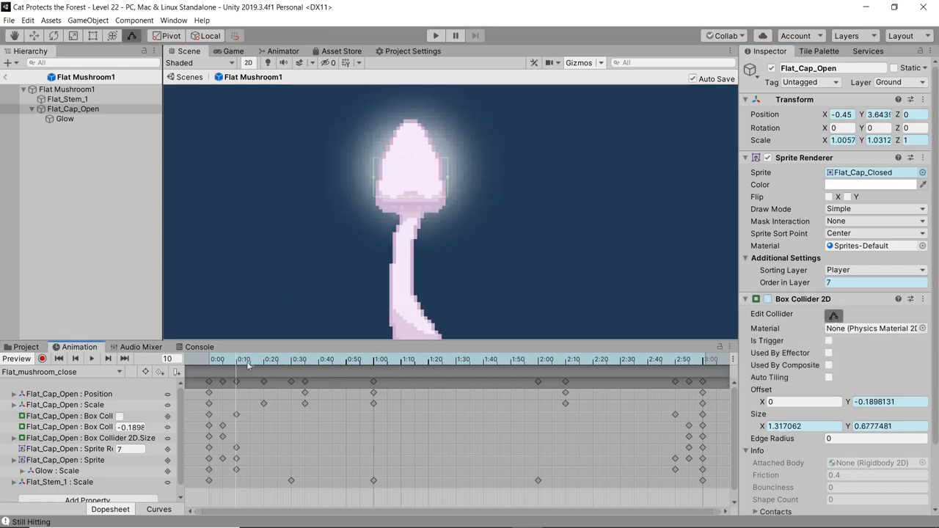
# Step: Scrub the close clip from frame 0 to near frame 180, checking cap and collider
pyautogui.click(218, 360)
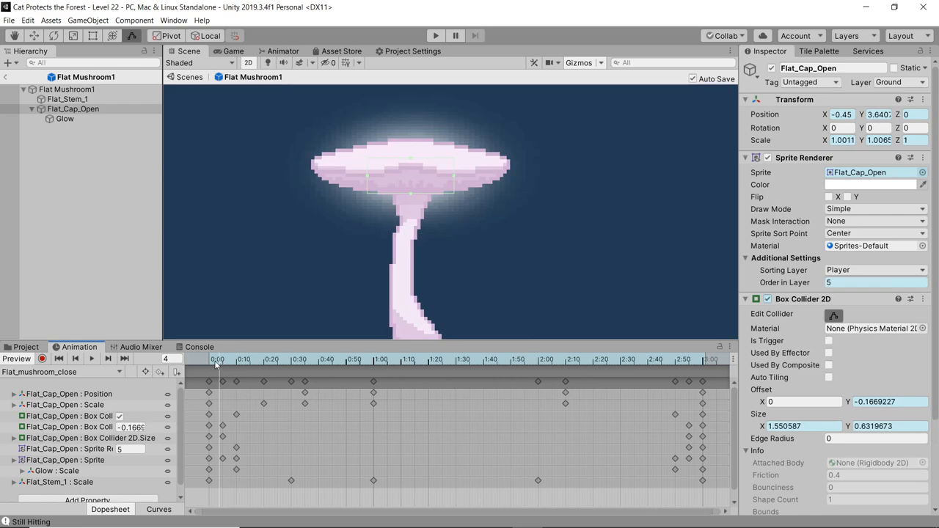
pyautogui.moveTo(217, 359); pyautogui.dragTo(242, 359)
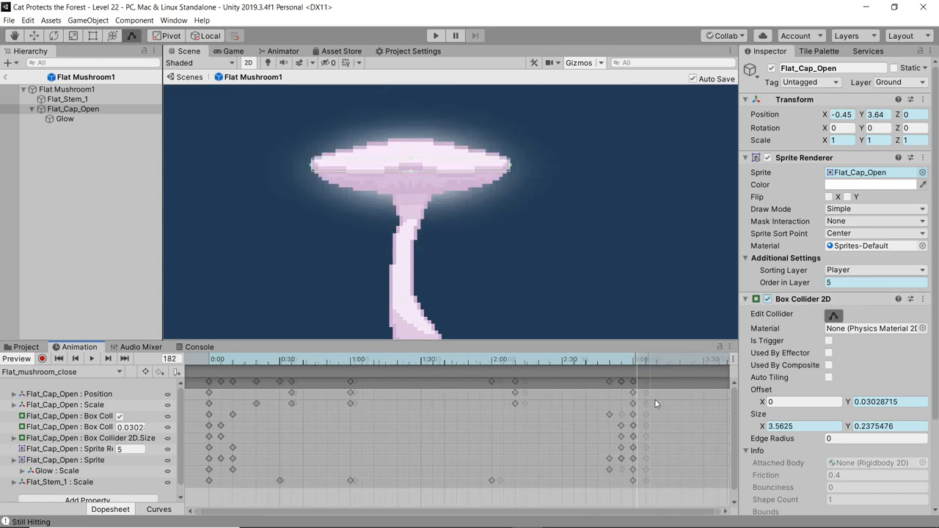
pyautogui.click(612, 359)
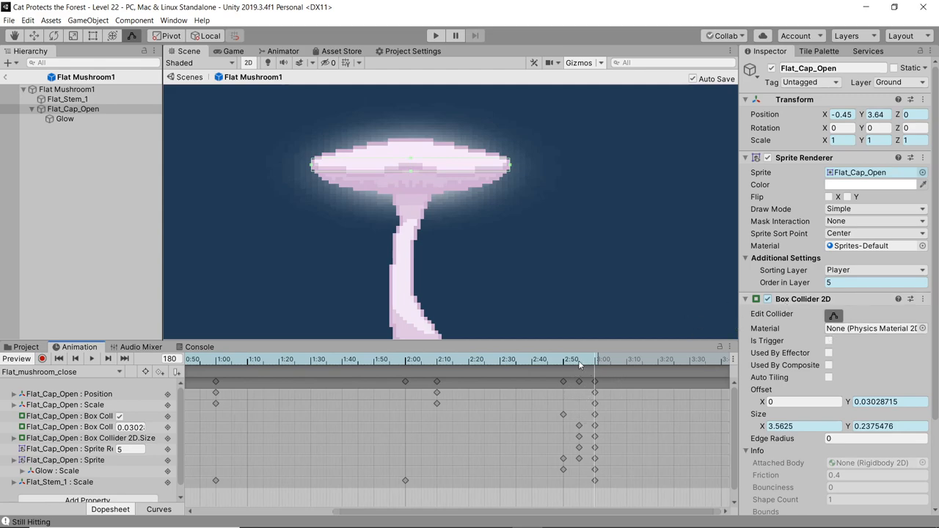
# Step: Leave the prefab, play-test Level 22, and stop play mode
pyautogui.click(571, 359)
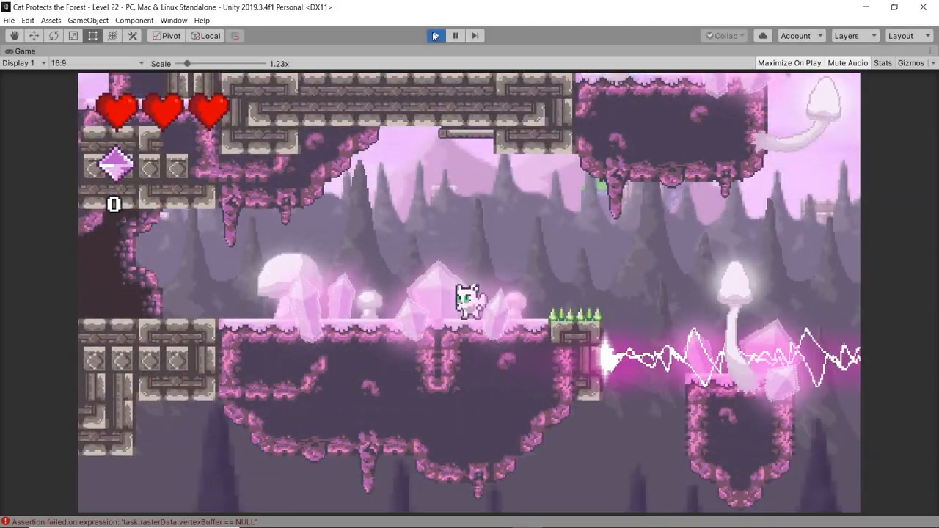
pyautogui.click(435, 35)
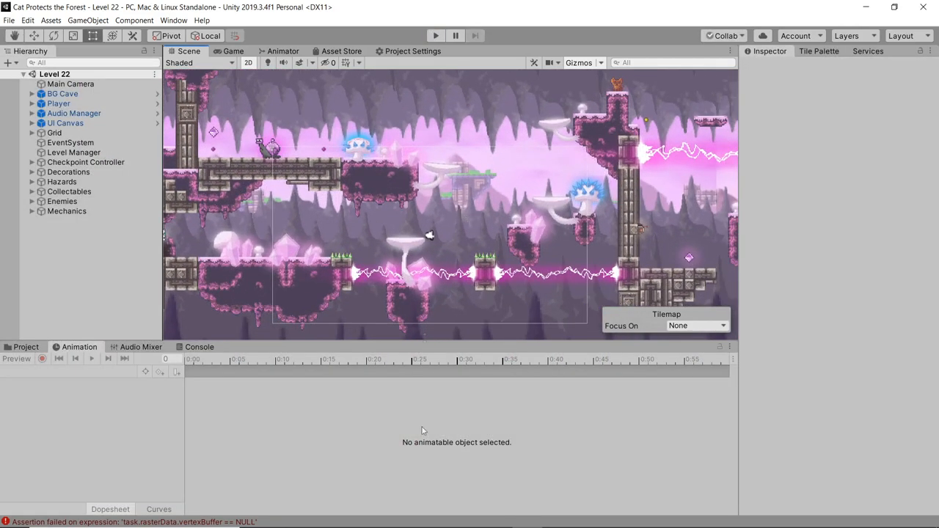
pyautogui.moveTo(406, 516)
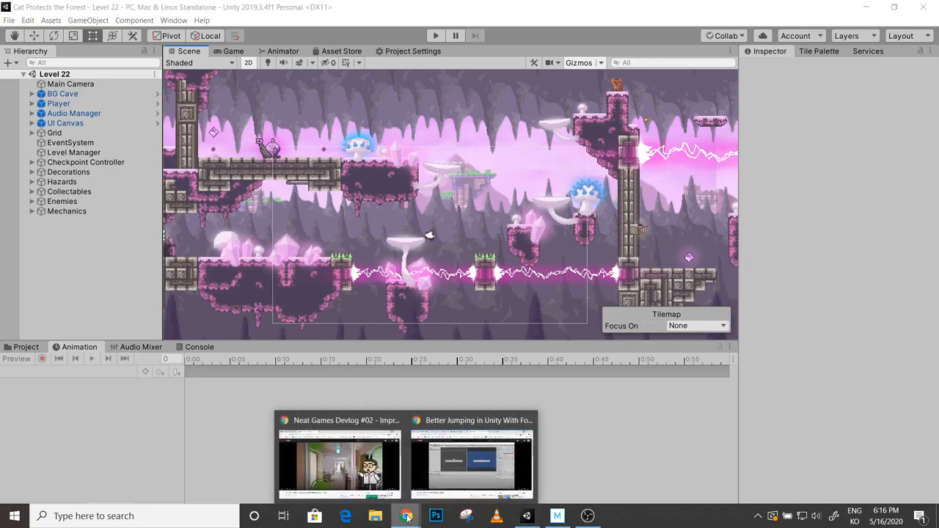
# Step: Go to the NeatGames itch.io storefront in Chrome and open the Heatwavy page
pyautogui.click(472, 459)
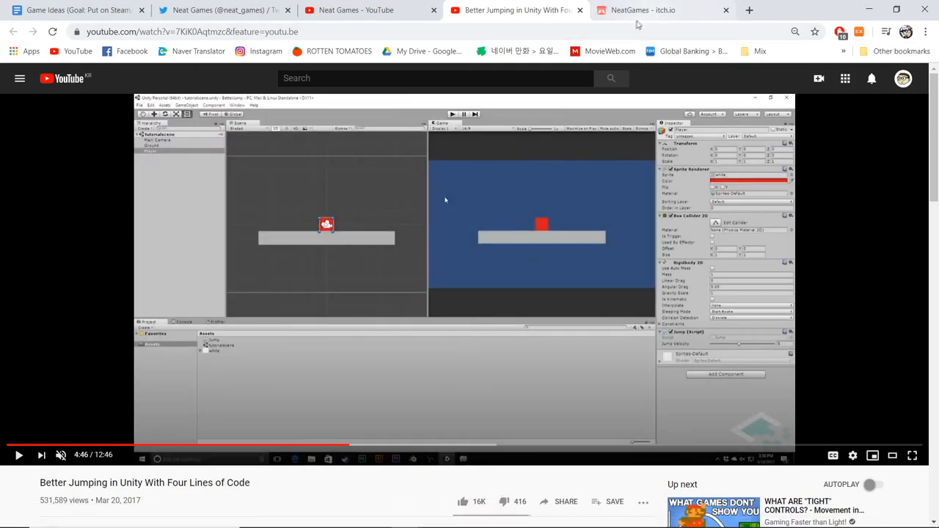
pyautogui.click(642, 10)
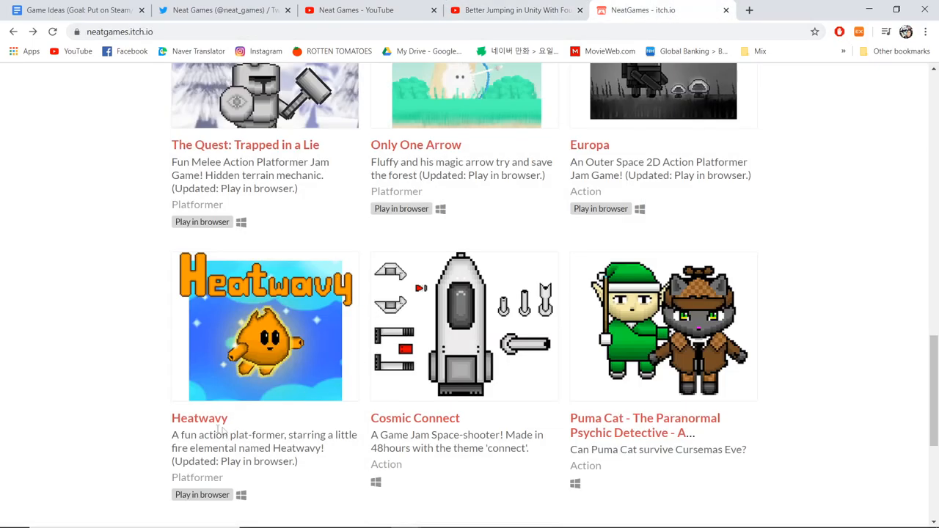
pyautogui.scroll(3)
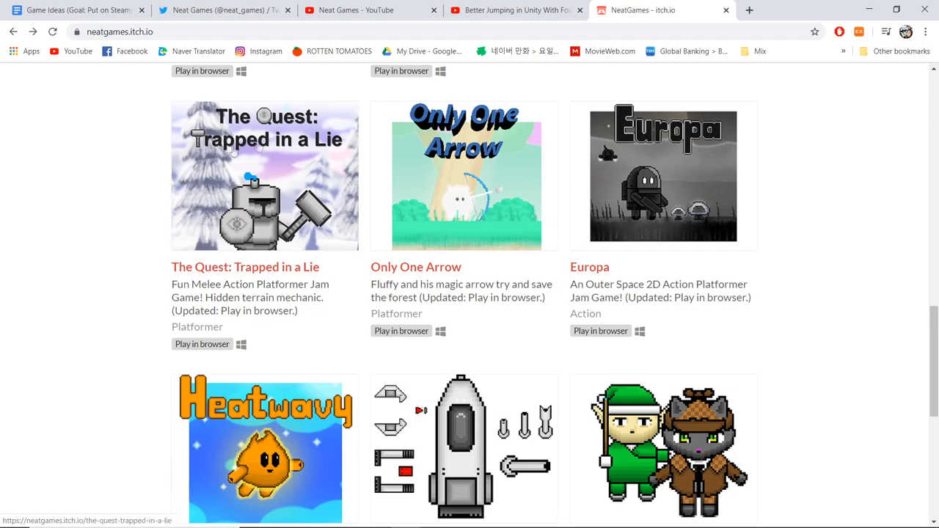
pyautogui.moveTo(491, 190)
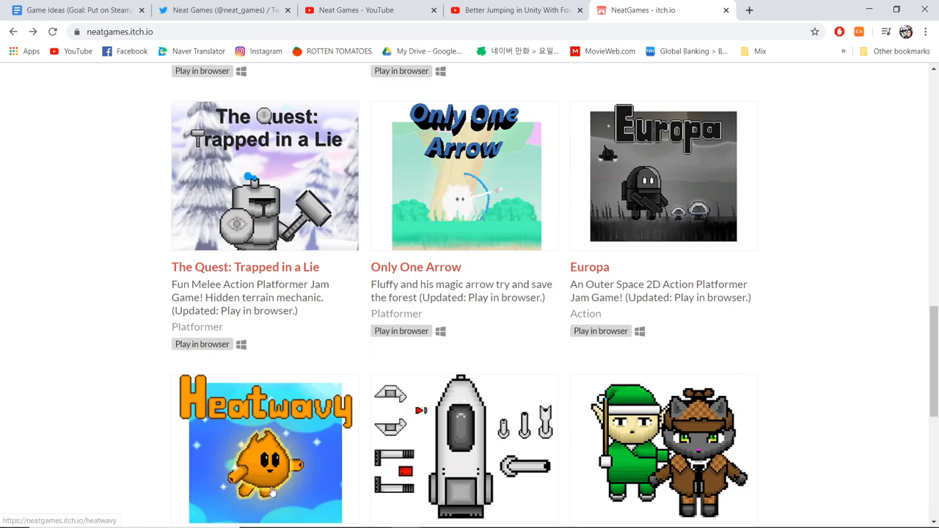
pyautogui.scroll(-3)
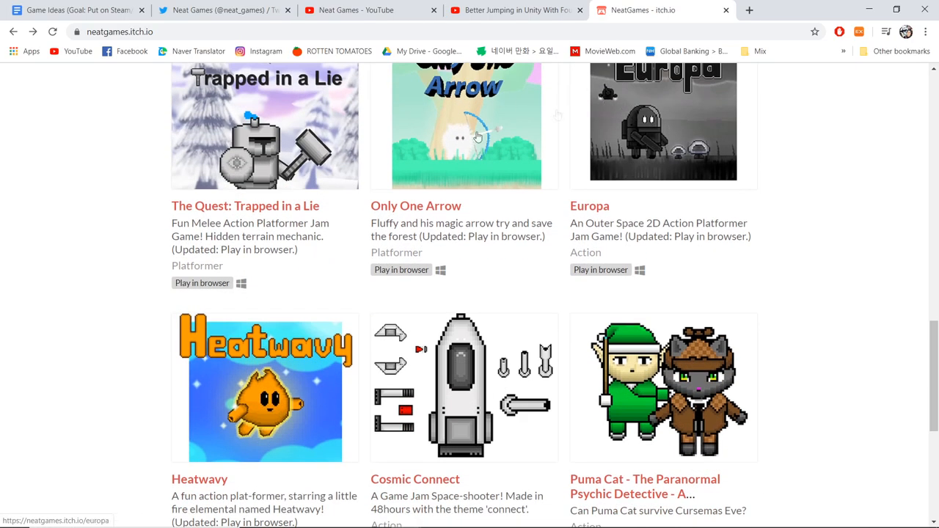
pyautogui.moveTo(661, 193)
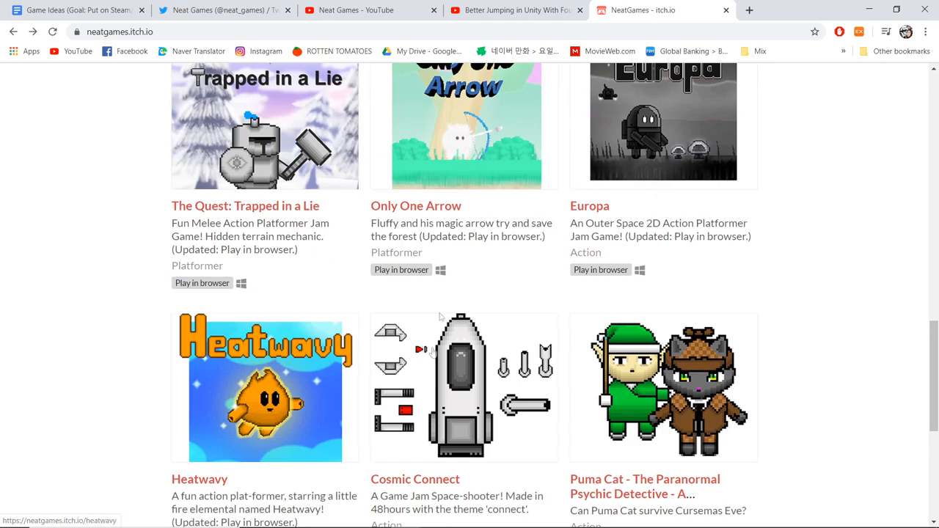
pyautogui.moveTo(482, 183)
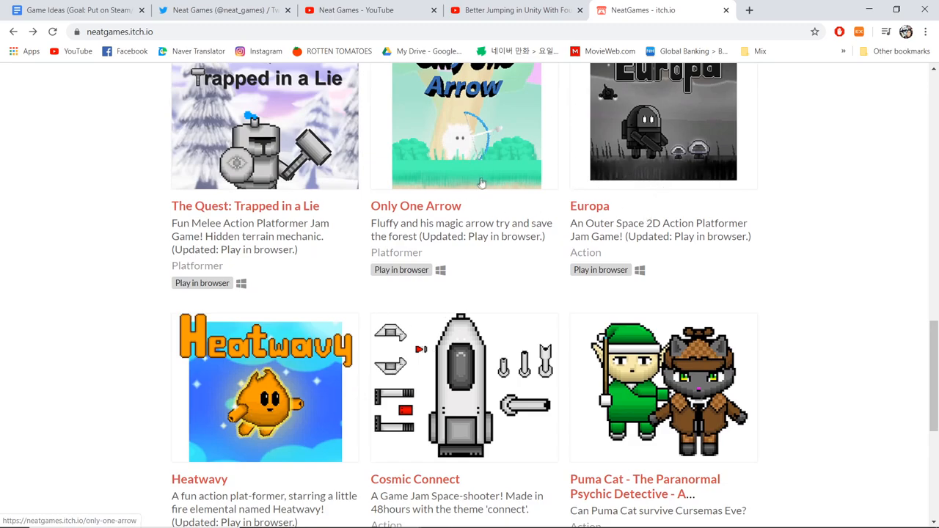
pyautogui.moveTo(258, 427)
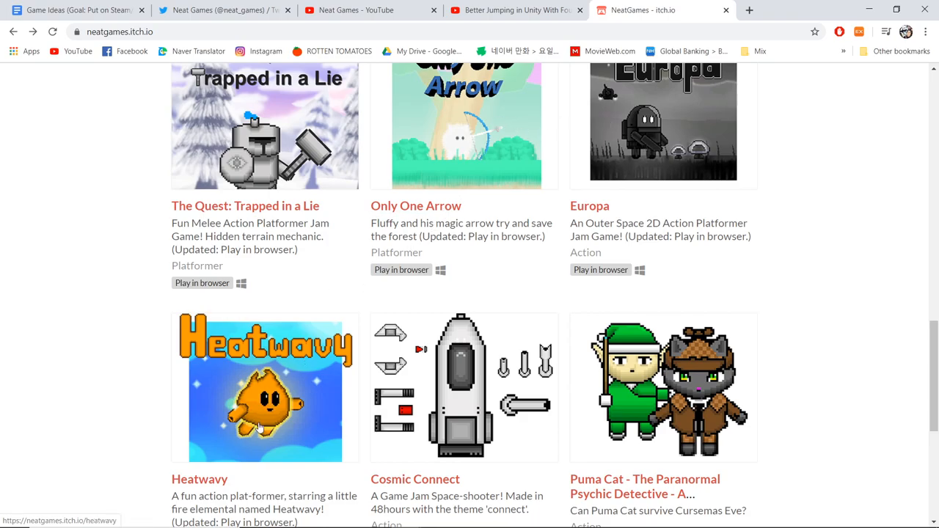
pyautogui.scroll(-3)
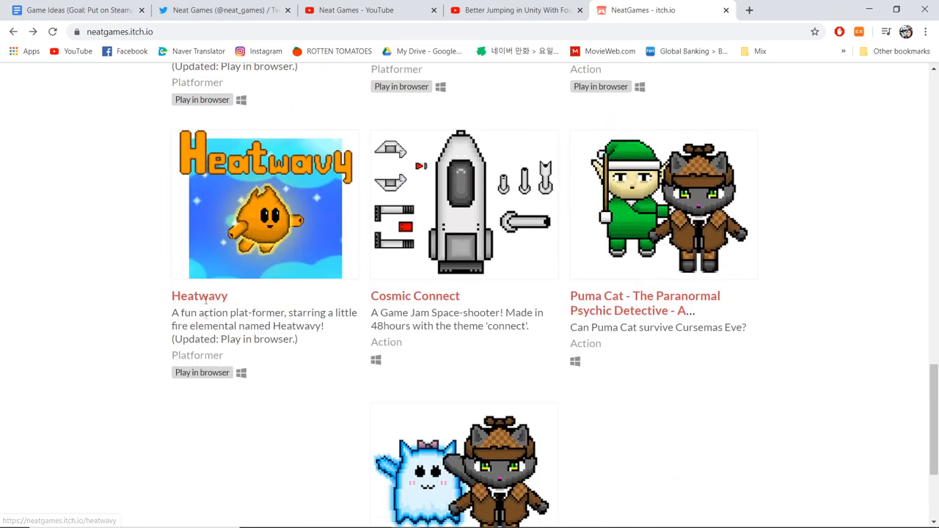
pyautogui.click(199, 296)
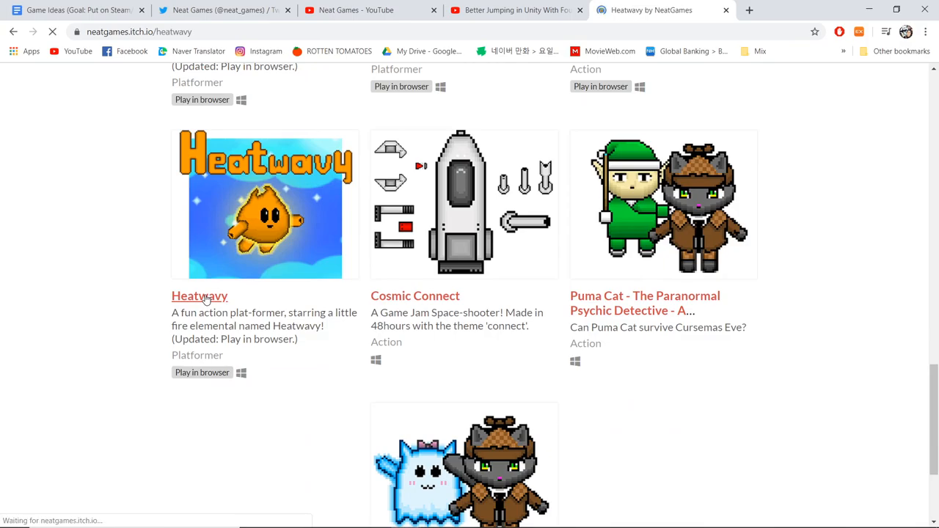
pyautogui.click(199, 296)
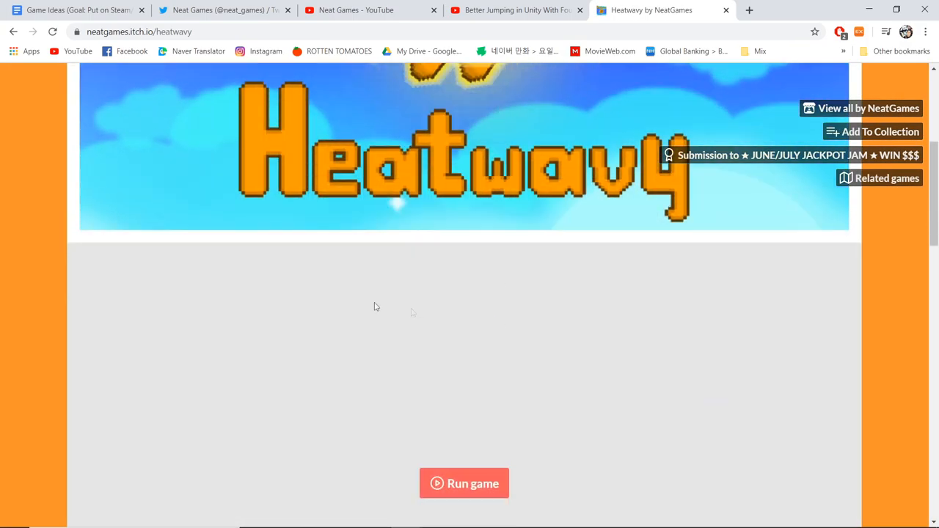
# Step: Run the Heatwavy WebGL build and start a new game from its title menu
pyautogui.click(463, 484)
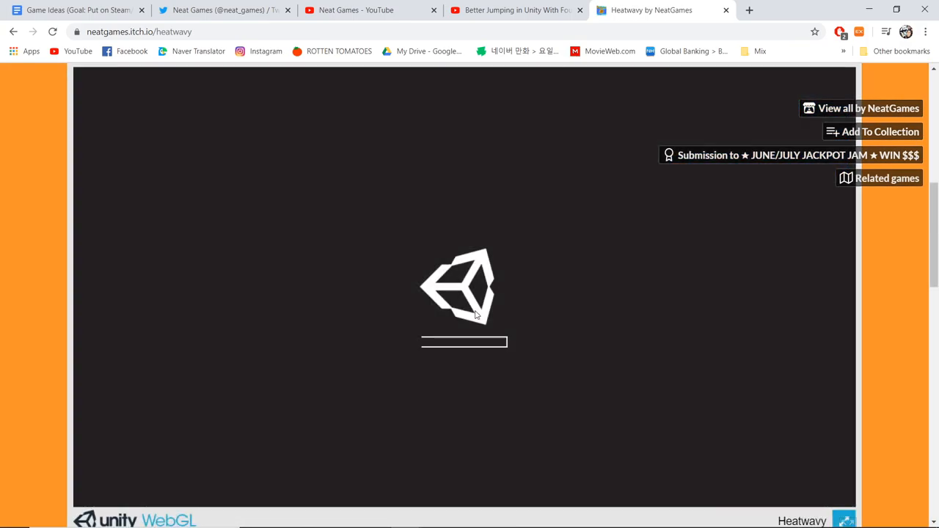
pyautogui.moveTo(201, 309)
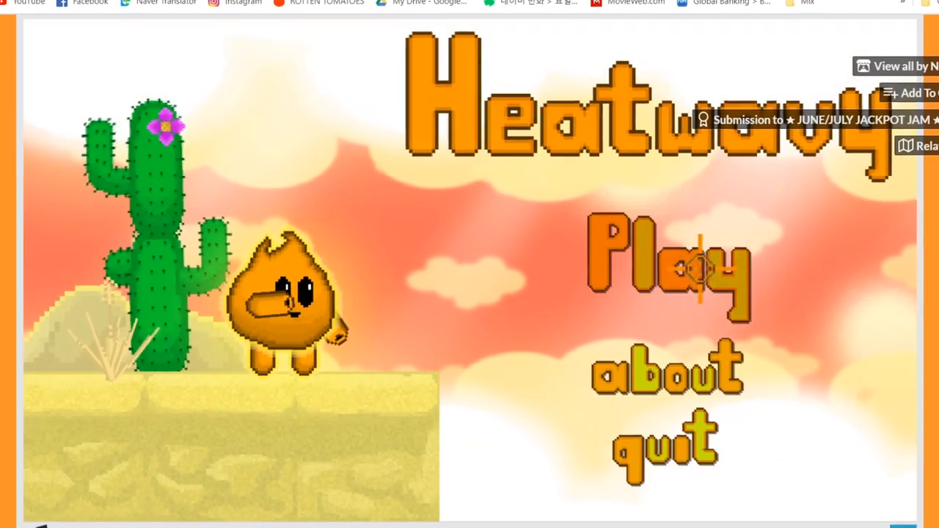
pyautogui.click(667, 271)
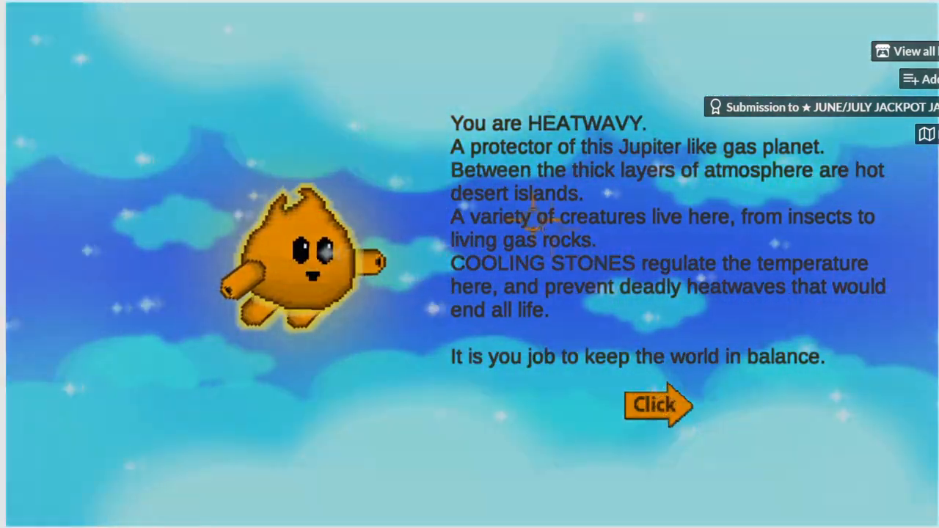
# Step: Skip Heatwavy's story intro and play through its first desert level
pyautogui.click(657, 405)
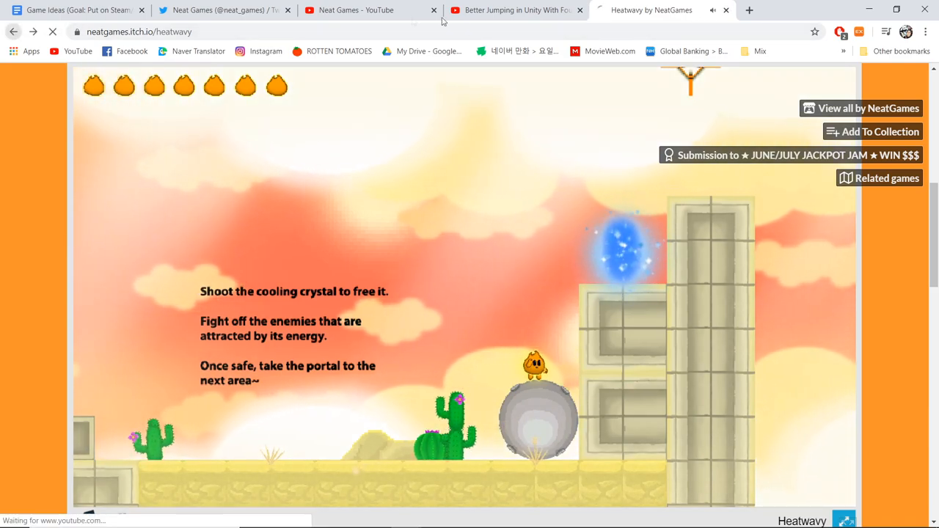
pyautogui.click(514, 9)
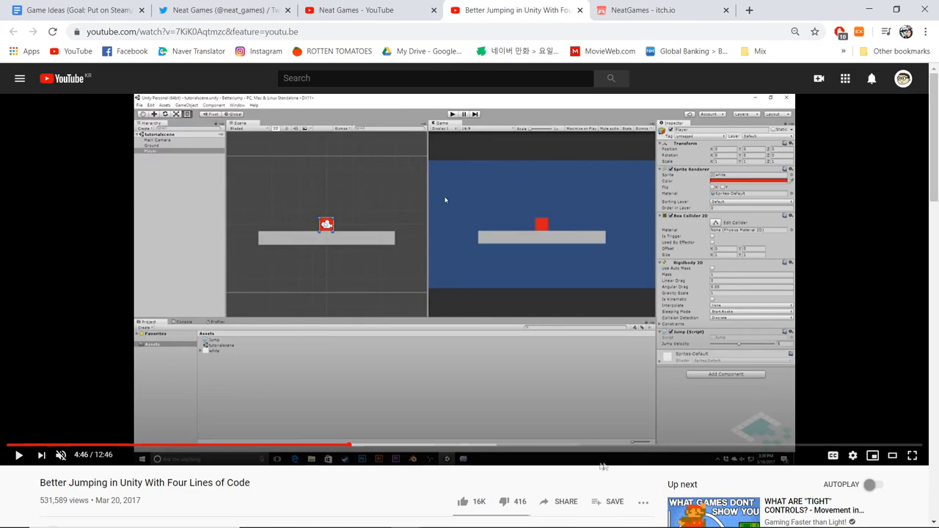
pyautogui.moveTo(639, 466)
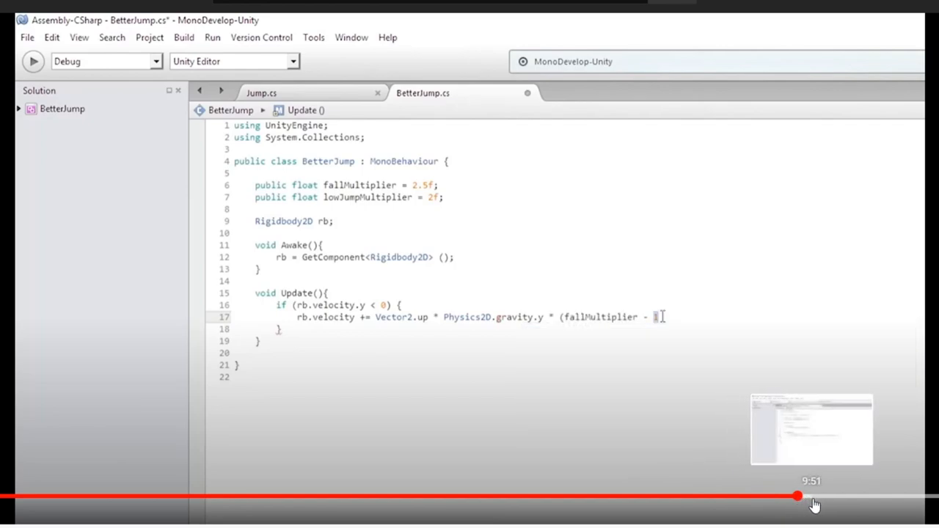
# Step: Follow the BetterJump script to where the falling-velocity line ends with Time.deltaTime
pyautogui.write(') *')
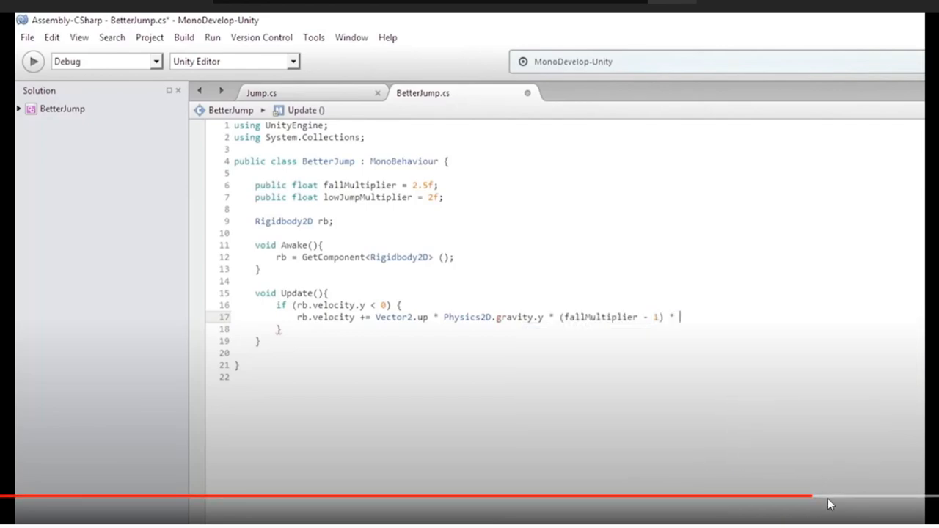
pyautogui.write('Time.deltaTime;')
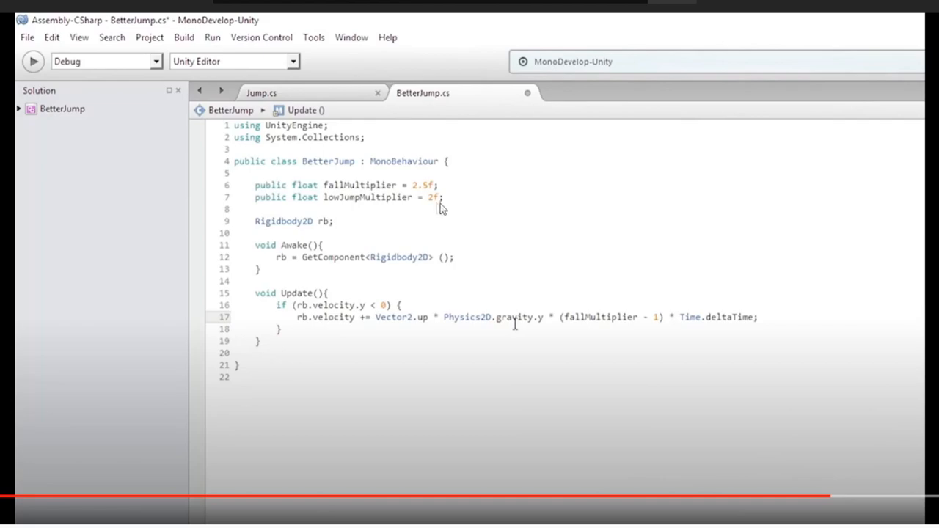
pyautogui.moveTo(594, 135)
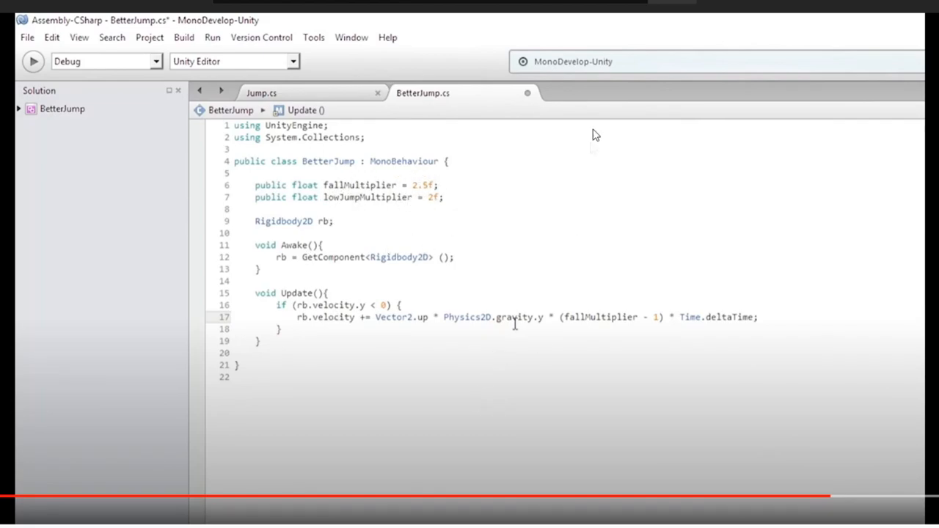
pyautogui.moveTo(637, 409)
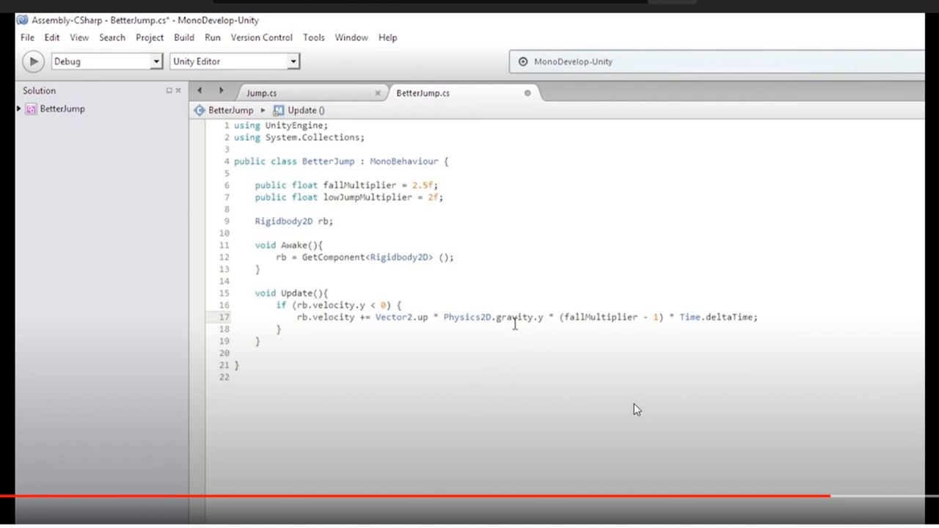
pyautogui.moveTo(296, 191)
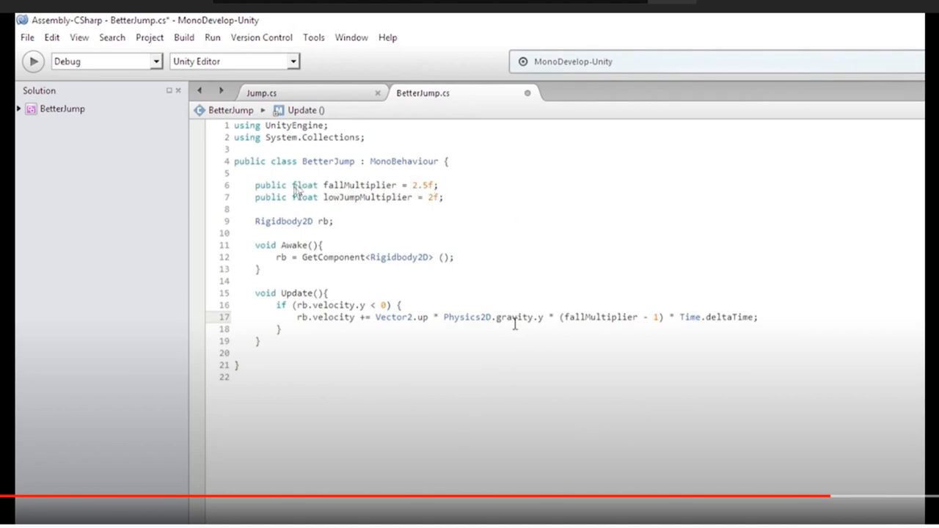
pyautogui.moveTo(409, 241)
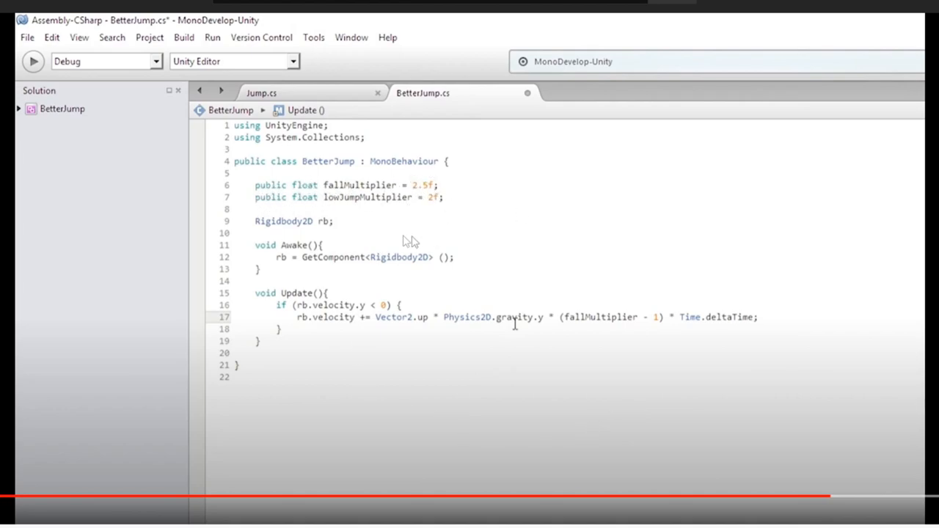
pyautogui.moveTo(617, 330)
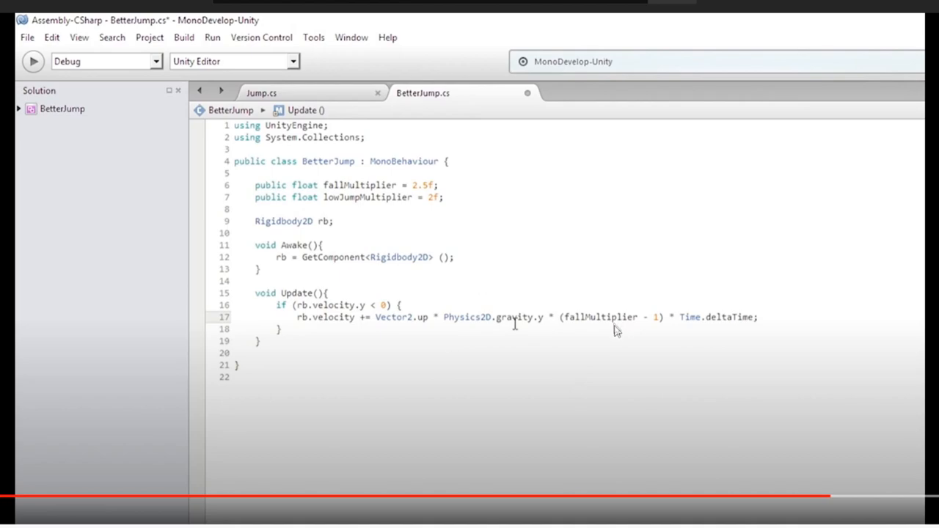
pyautogui.moveTo(513, 323)
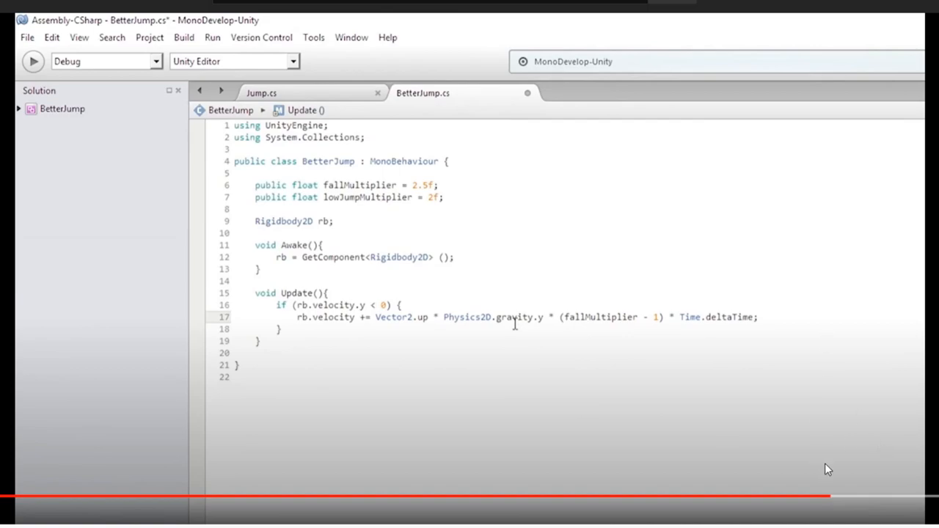
pyautogui.moveTo(255, 497)
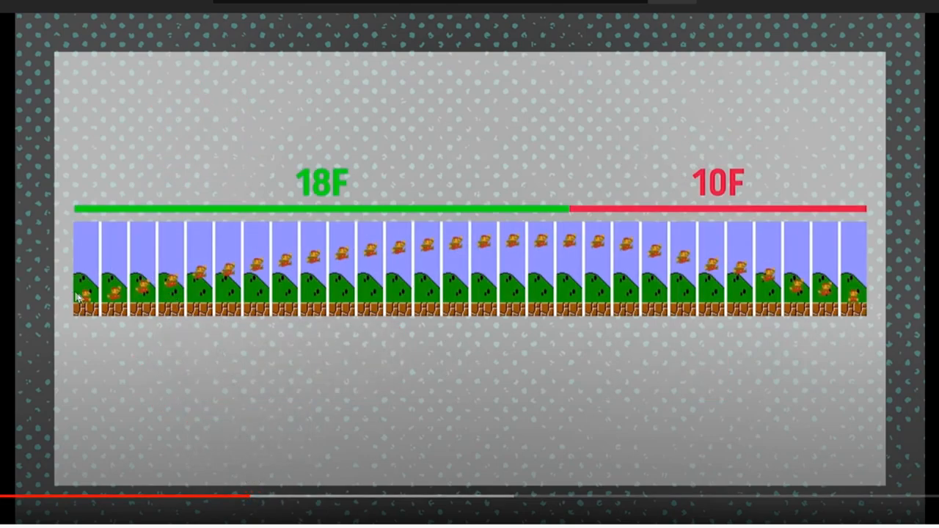
pyautogui.moveTo(403, 285)
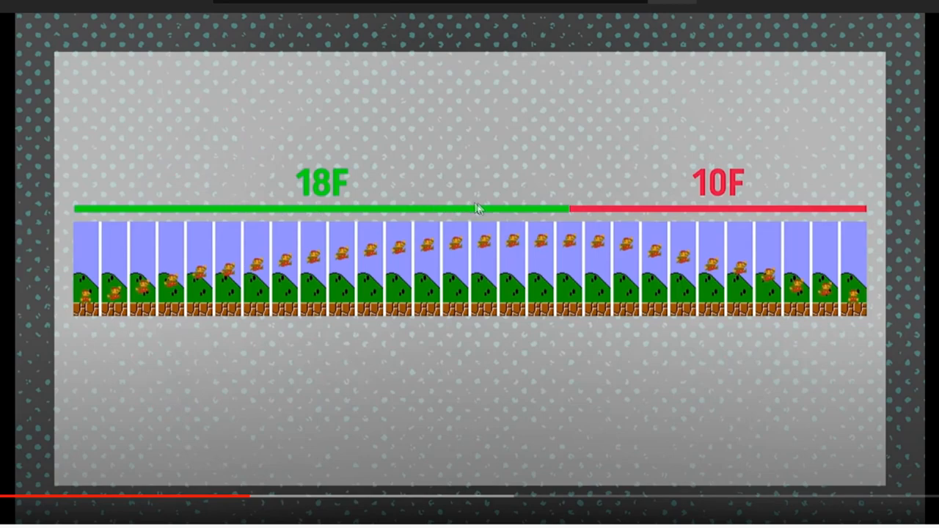
pyautogui.moveTo(571, 213)
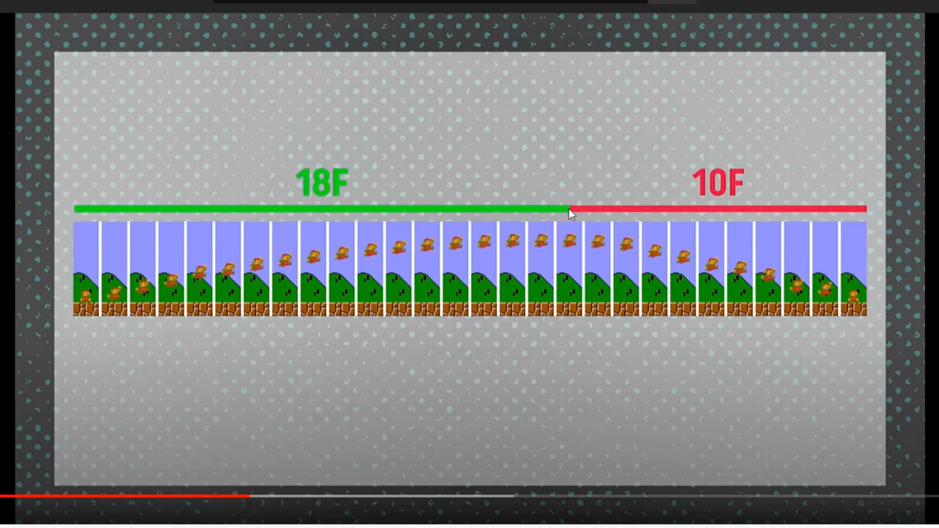
pyautogui.moveTo(870, 311)
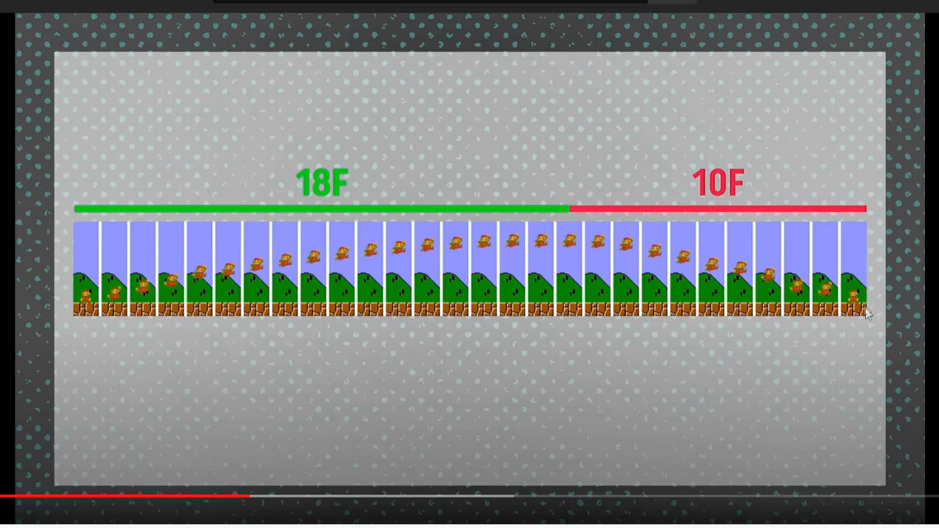
pyautogui.moveTo(550, 254)
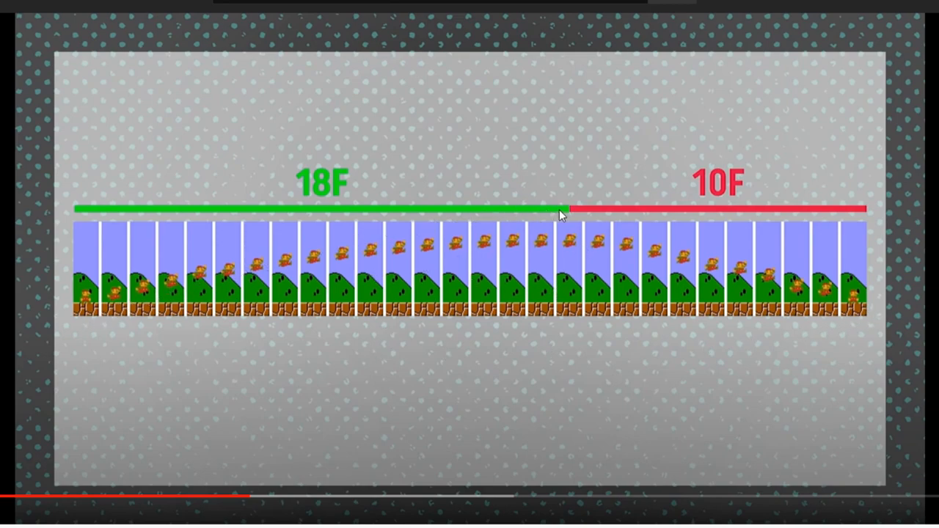
pyautogui.moveTo(392, 331)
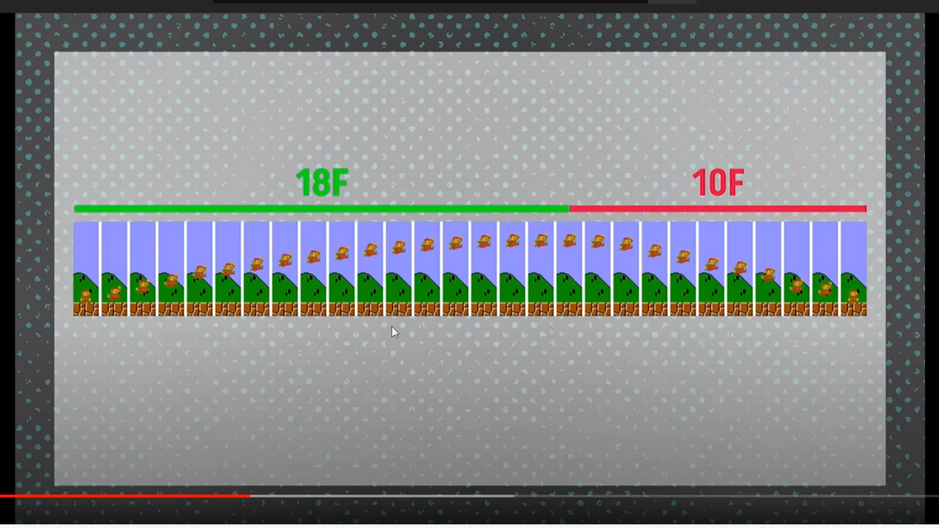
pyautogui.moveTo(840, 290)
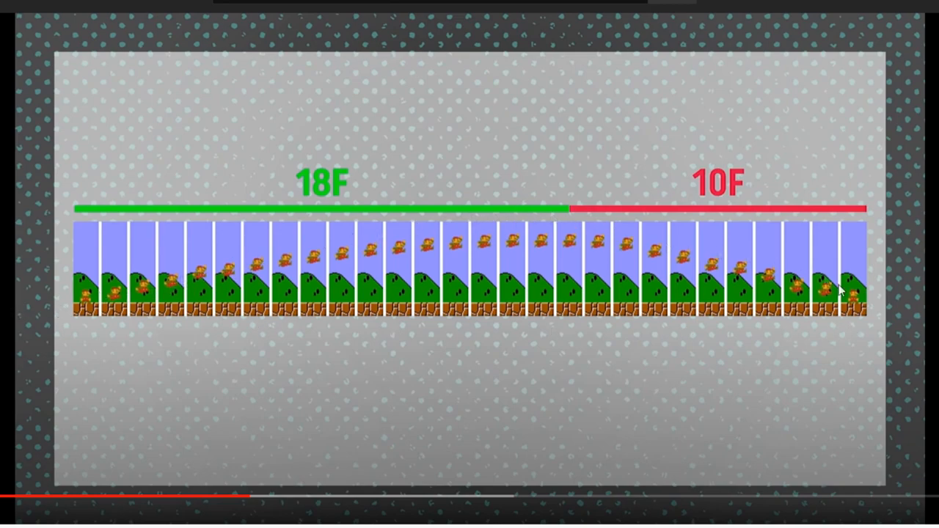
pyautogui.moveTo(630, 246)
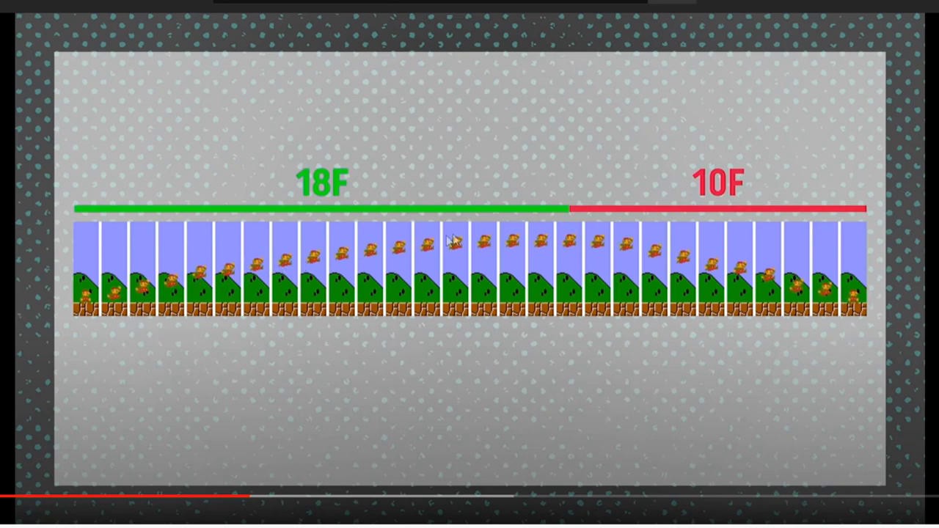
pyautogui.moveTo(198, 286)
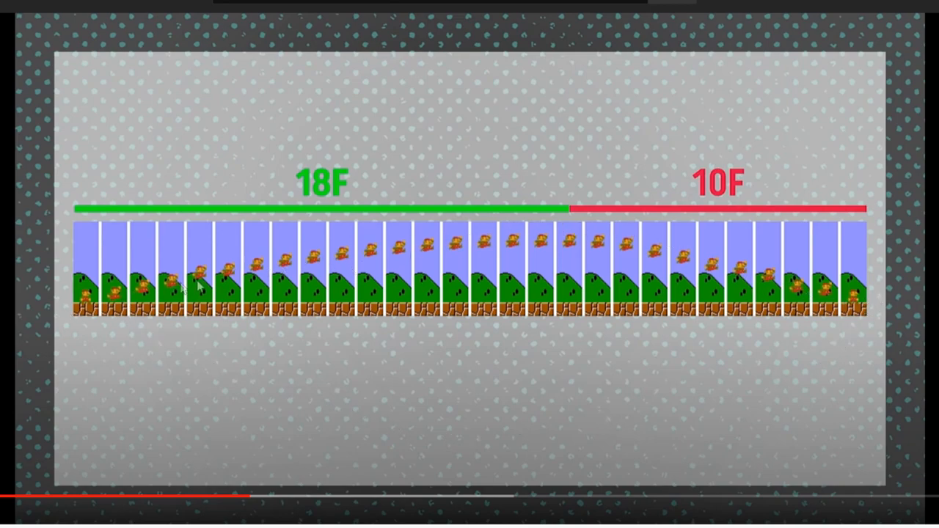
pyautogui.moveTo(440, 522)
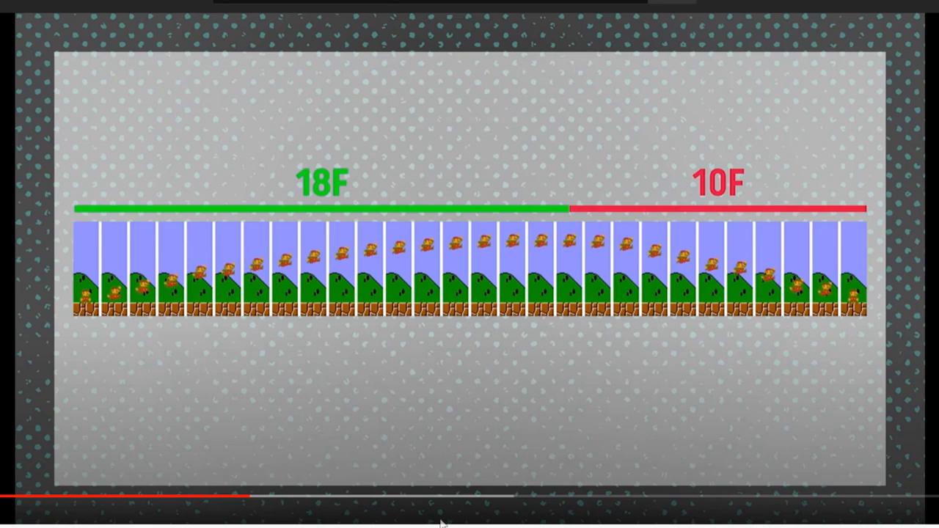
pyautogui.moveTo(777, 497)
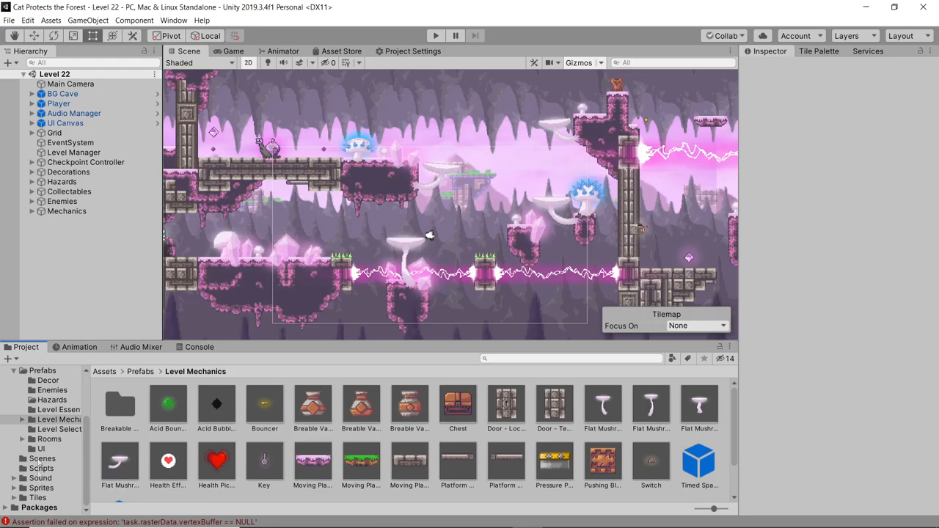
# Step: Open Level 14 from Assets/Scenes and enter play mode to test it
pyautogui.click(42, 459)
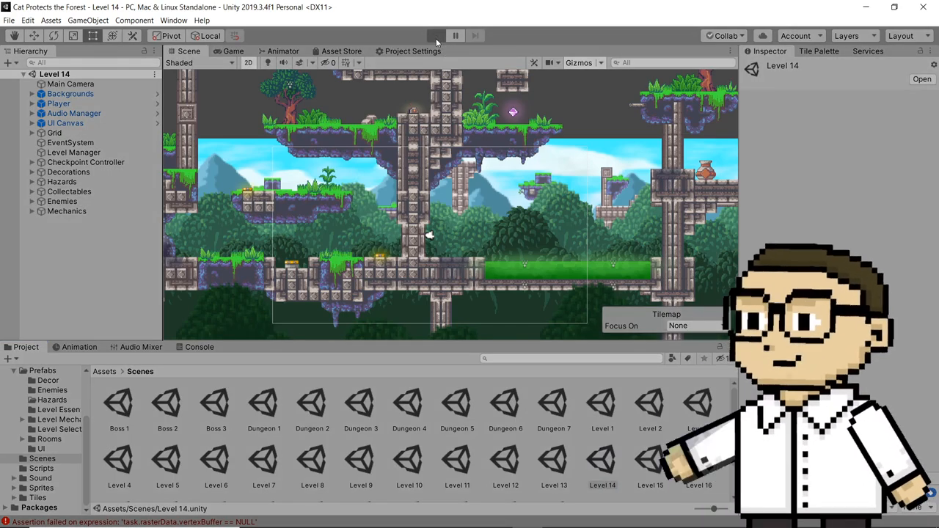
pyautogui.click(436, 35)
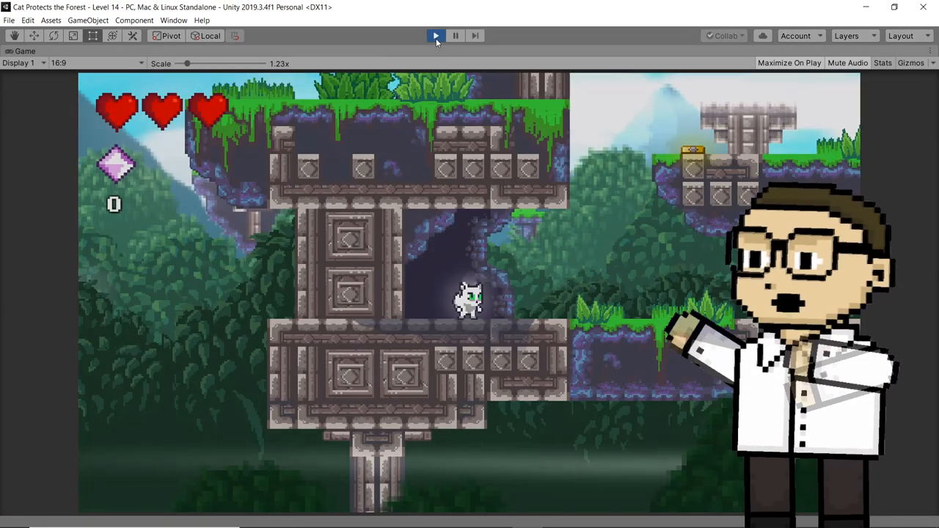